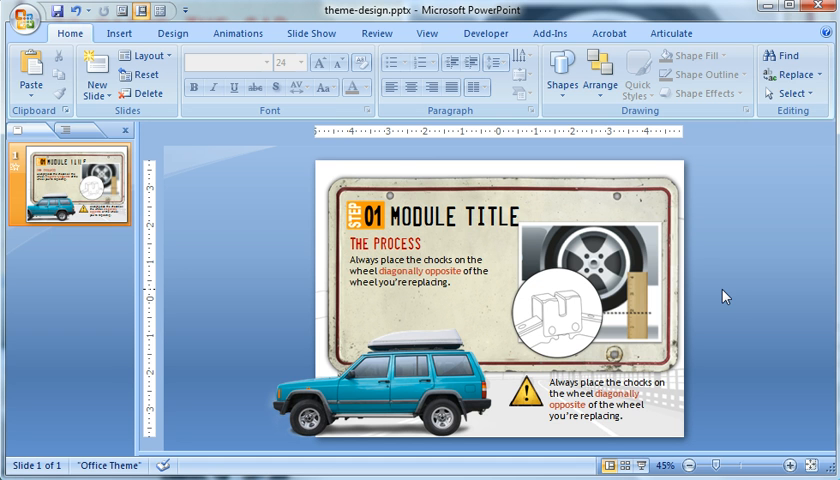
{"action": "mouse_move", "coordinate": [740, 308]}
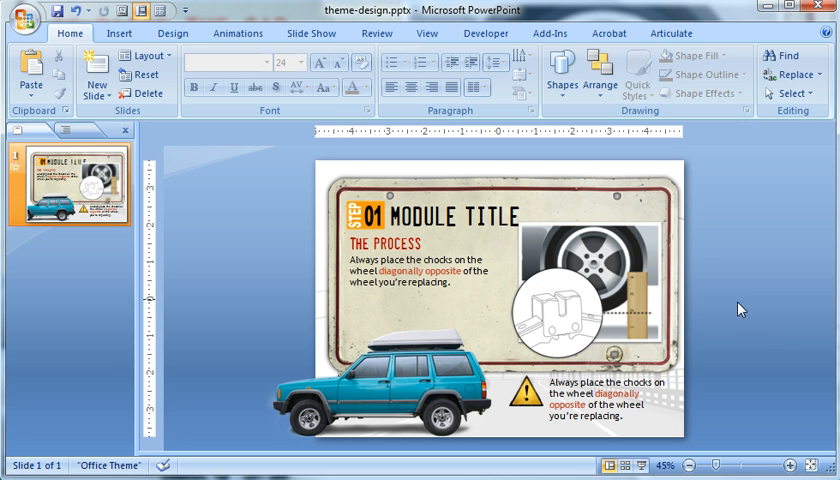
Inspect the sample slide's picture and heading text to check the font used.
{"action": "left_click", "coordinate": [368, 216]}
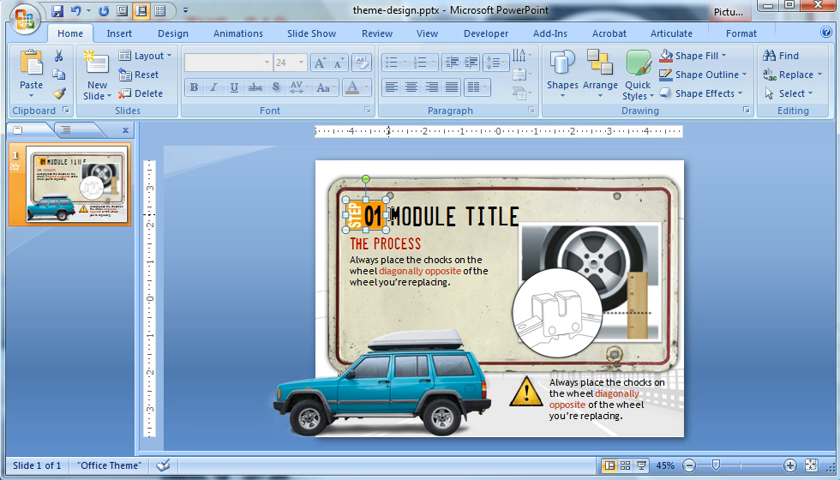
{"action": "left_click", "coordinate": [430, 214]}
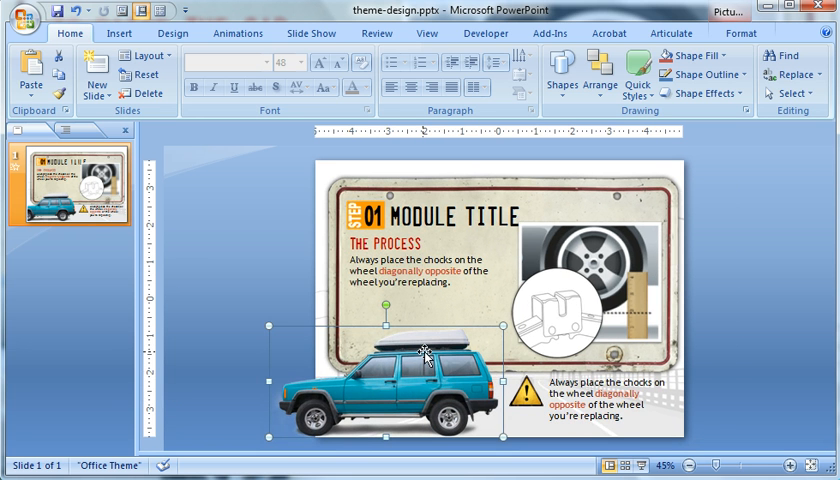
{"action": "mouse_move", "coordinate": [472, 196]}
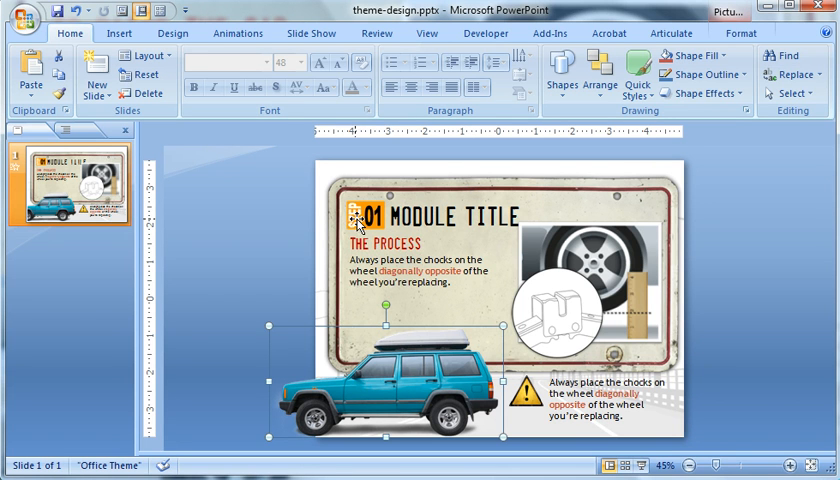
{"action": "left_click", "coordinate": [384, 244]}
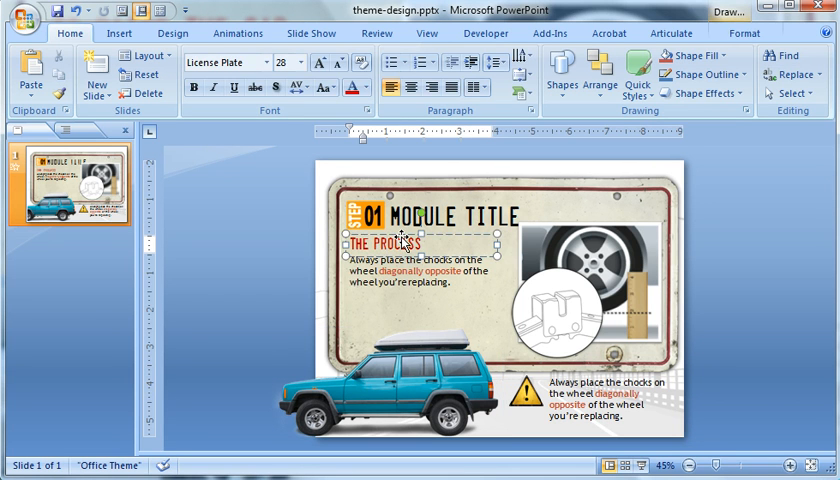
{"action": "left_click", "coordinate": [588, 280]}
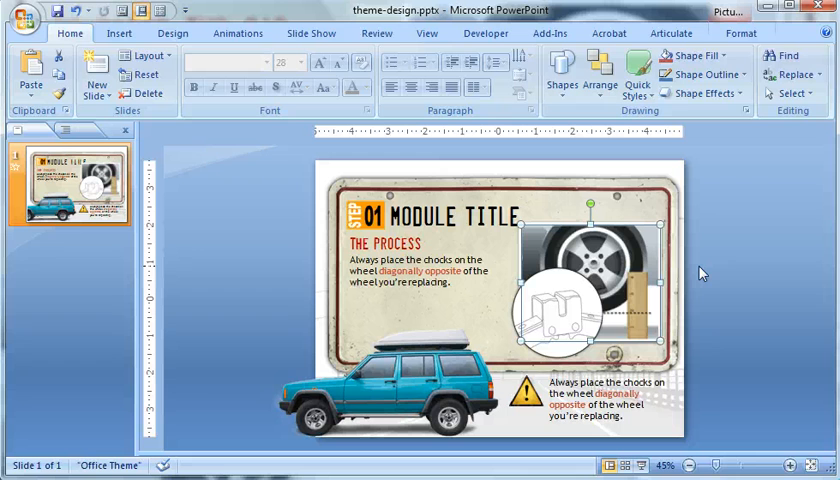
{"action": "mouse_move", "coordinate": [548, 220]}
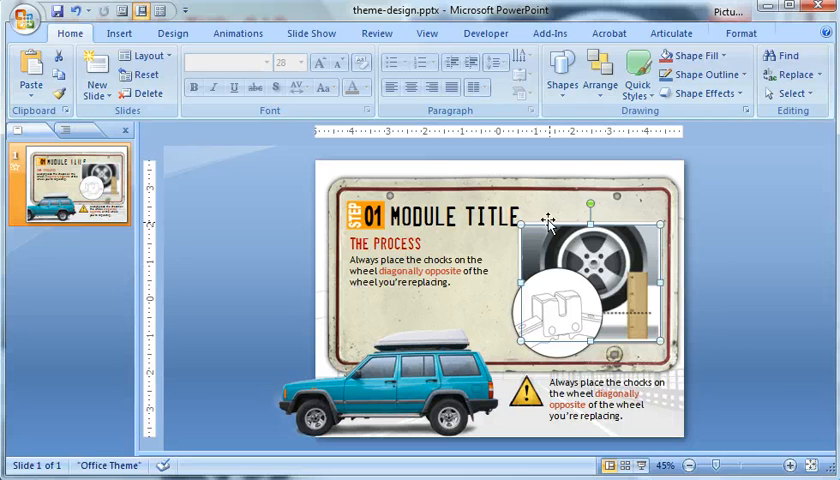
{"action": "mouse_move", "coordinate": [512, 246]}
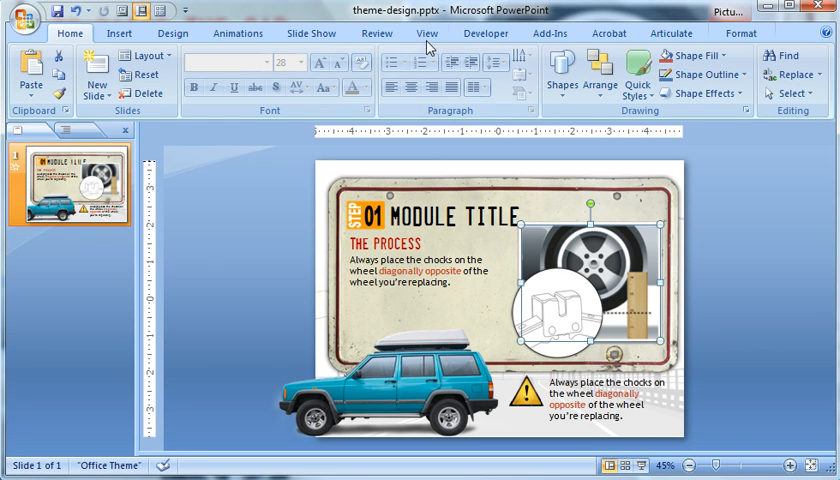
Enter Slide Master view and set the worn license-plate picture as the master background for all layouts.
{"action": "left_click", "coordinate": [428, 32]}
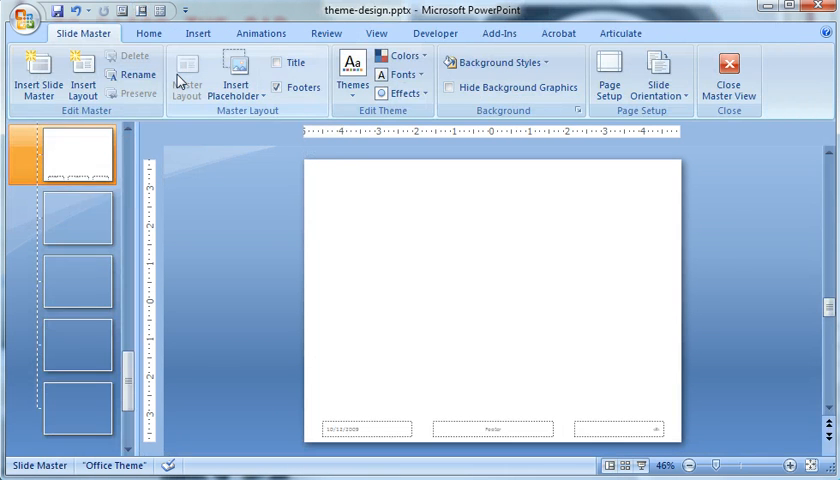
{"action": "left_click", "coordinate": [72, 160]}
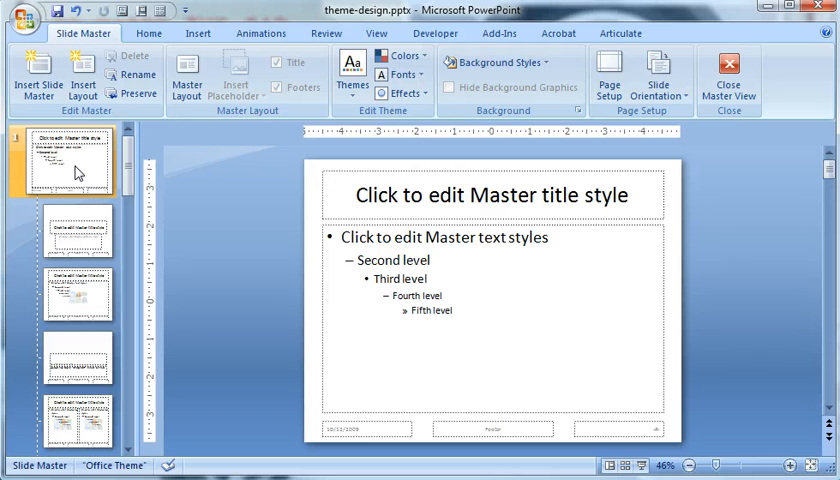
{"action": "mouse_move", "coordinate": [92, 228]}
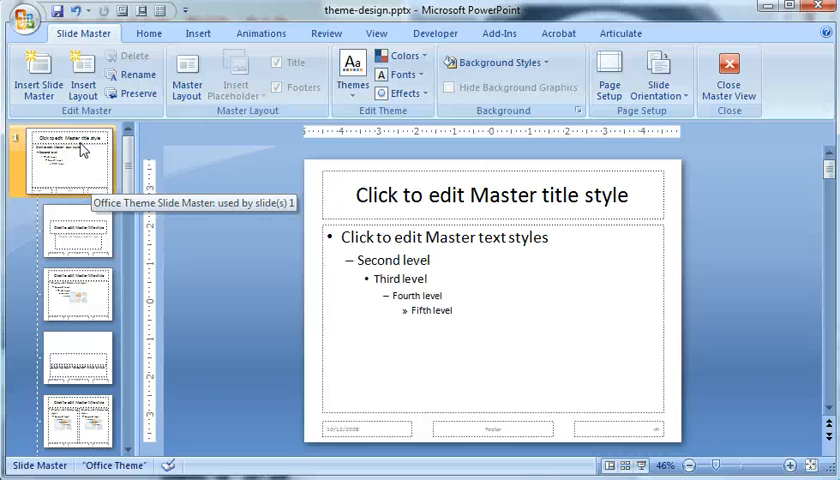
{"action": "mouse_move", "coordinate": [312, 184]}
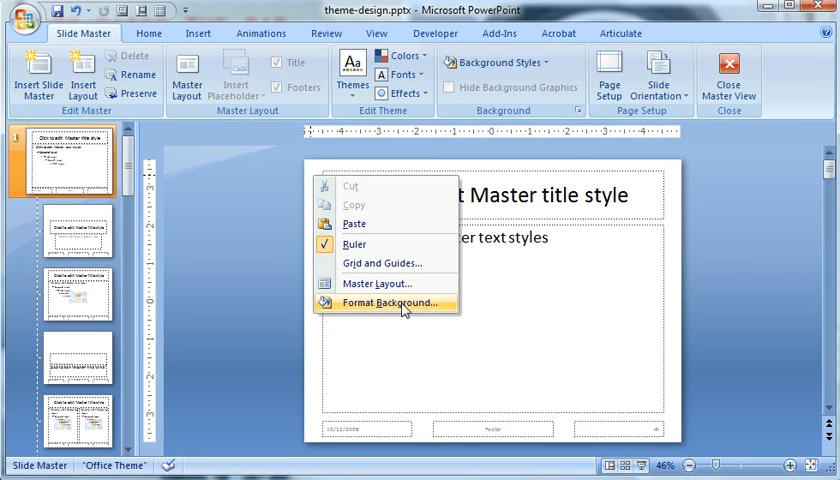
{"action": "left_click", "coordinate": [390, 302]}
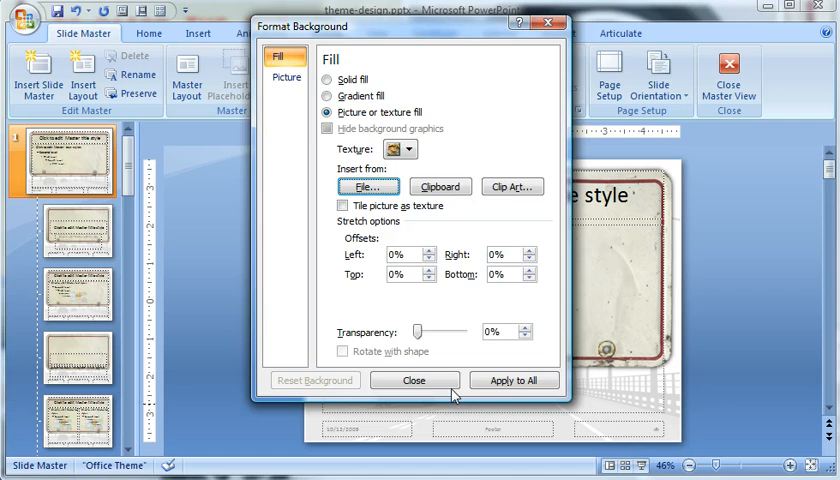
{"action": "left_click", "coordinate": [414, 380]}
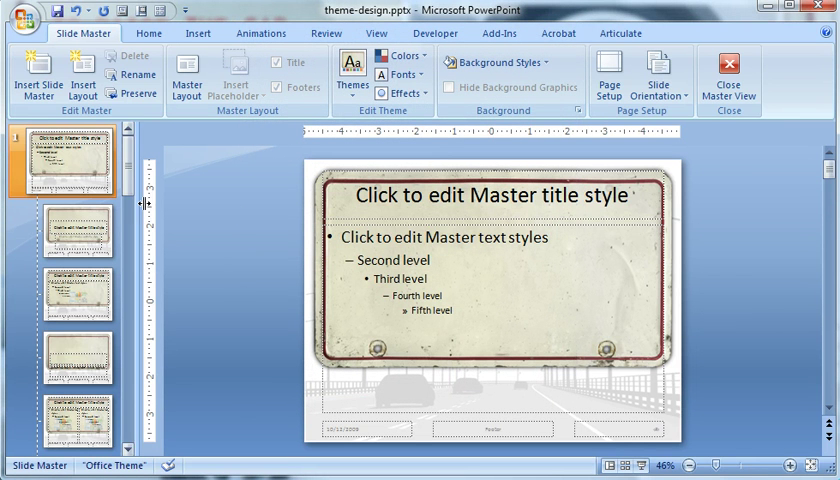
{"action": "mouse_move", "coordinate": [438, 390]}
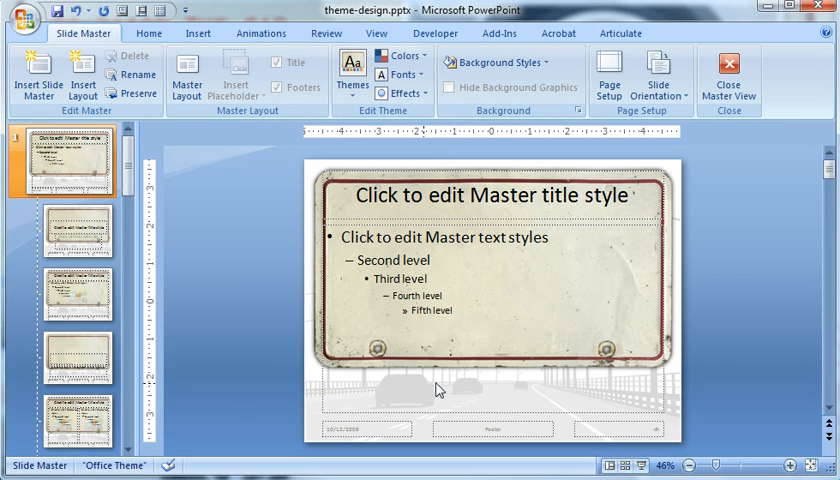
{"action": "mouse_move", "coordinate": [476, 392]}
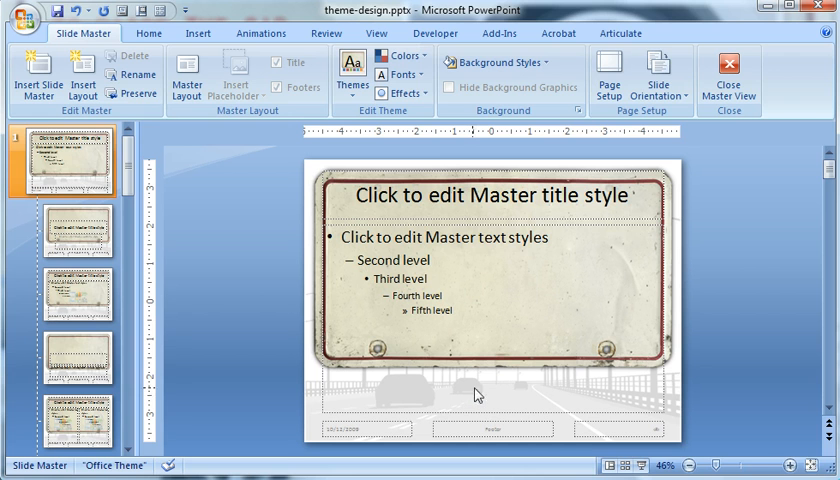
{"action": "mouse_move", "coordinate": [492, 334]}
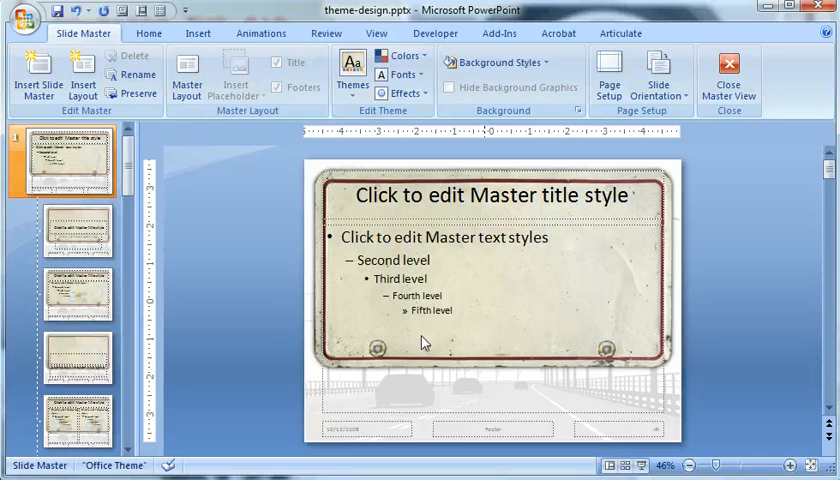
Set the master title placeholder's font to License Plate.
{"action": "left_click", "coordinate": [490, 196]}
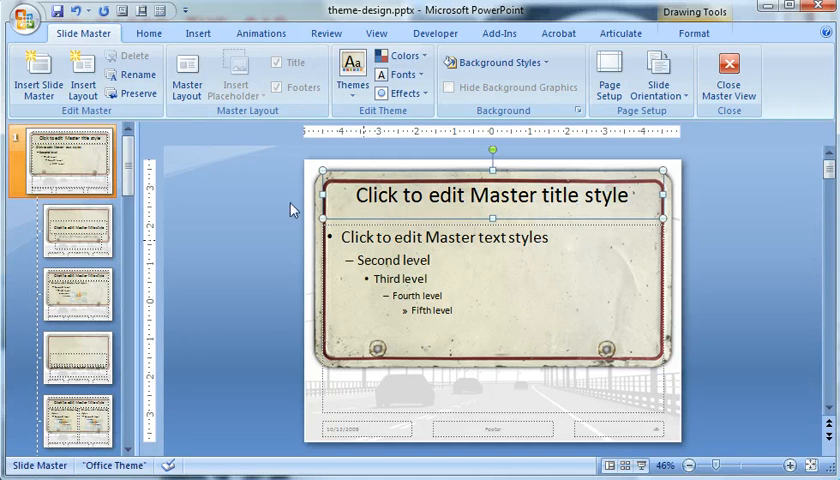
{"action": "left_click", "coordinate": [148, 32]}
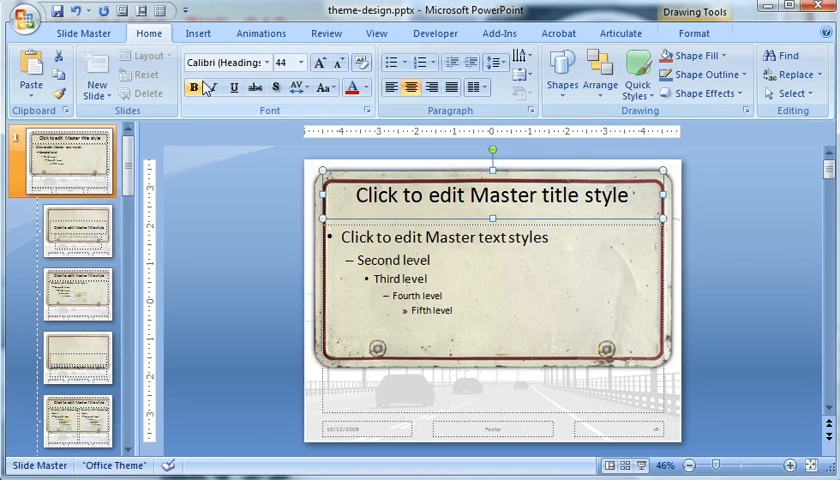
{"action": "left_click", "coordinate": [224, 60]}
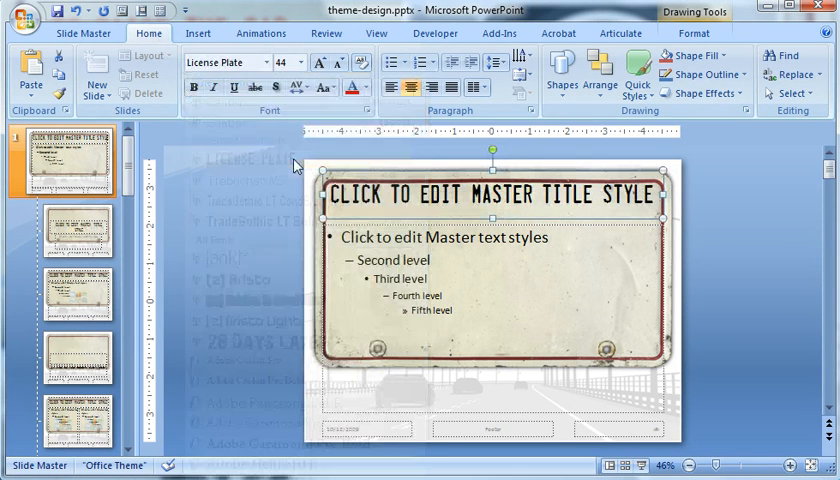
{"action": "left_click", "coordinate": [298, 62]}
{"action": "type", "text": "HEADING 1"}
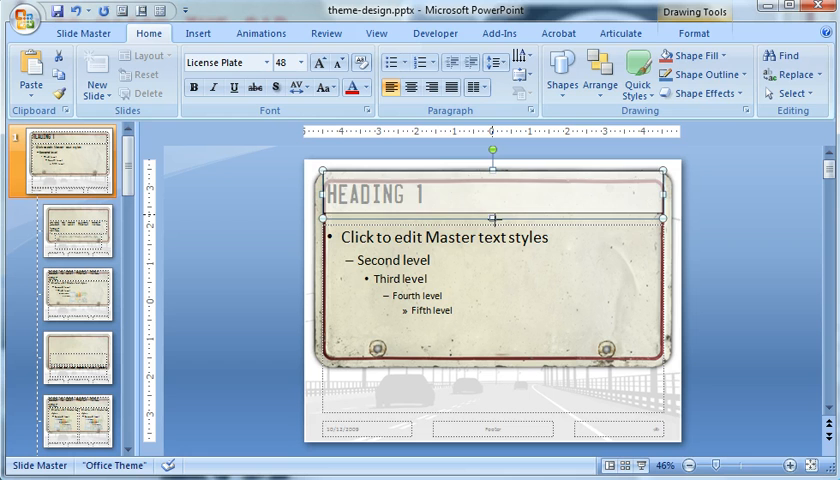
Make the first-level body text License Plate at a smaller size, then move to the title layout.
{"action": "left_click", "coordinate": [490, 192]}
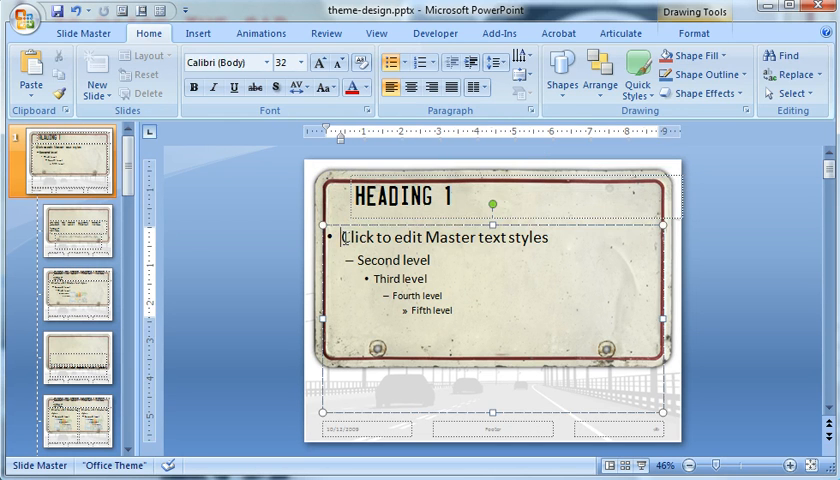
{"action": "left_click", "coordinate": [352, 88]}
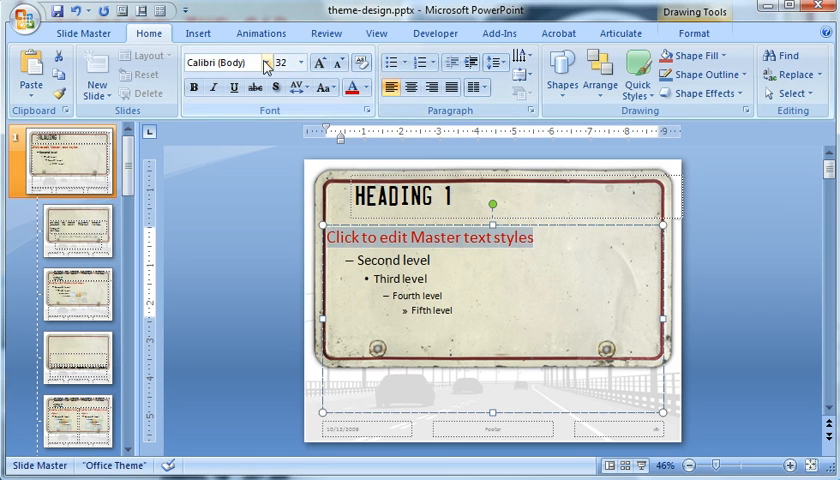
{"action": "left_click", "coordinate": [302, 62]}
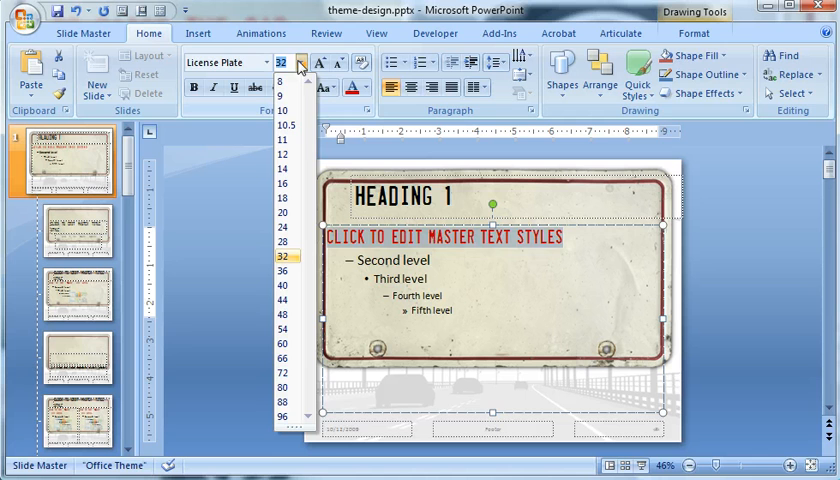
{"action": "left_click", "coordinate": [286, 242]}
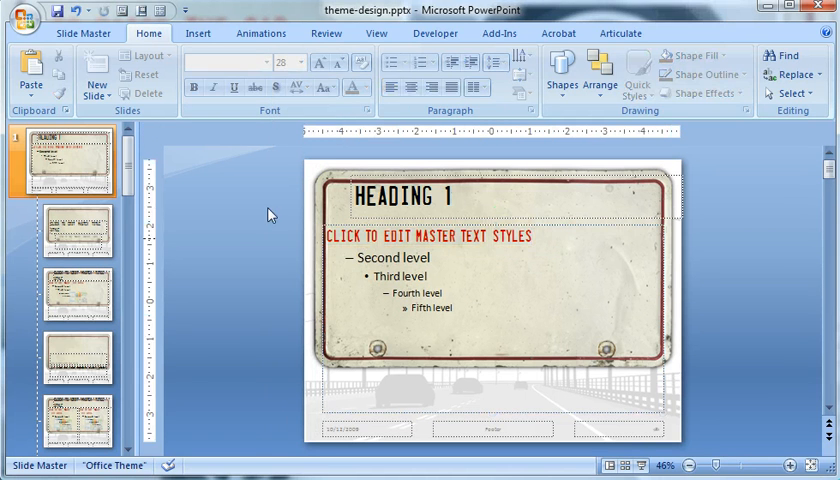
{"action": "mouse_move", "coordinate": [72, 228]}
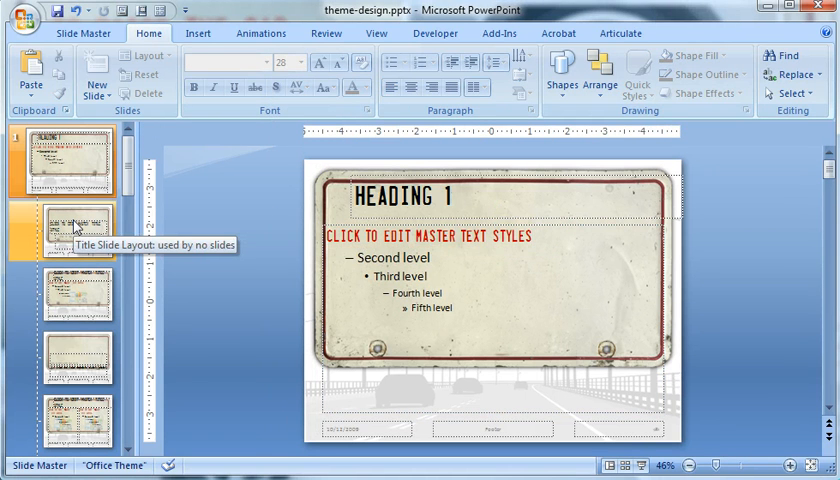
{"action": "left_click", "coordinate": [64, 230]}
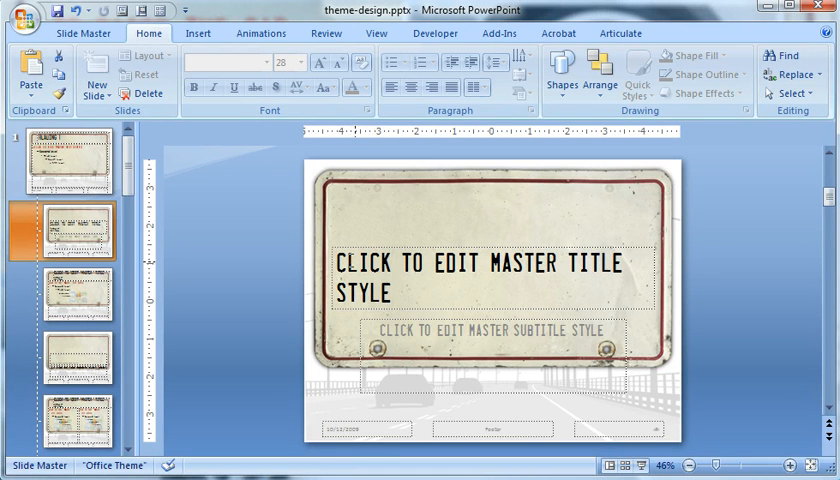
Replace the title layout's heading text with HEADING 1.
{"action": "type", "text": "HEADIN"}
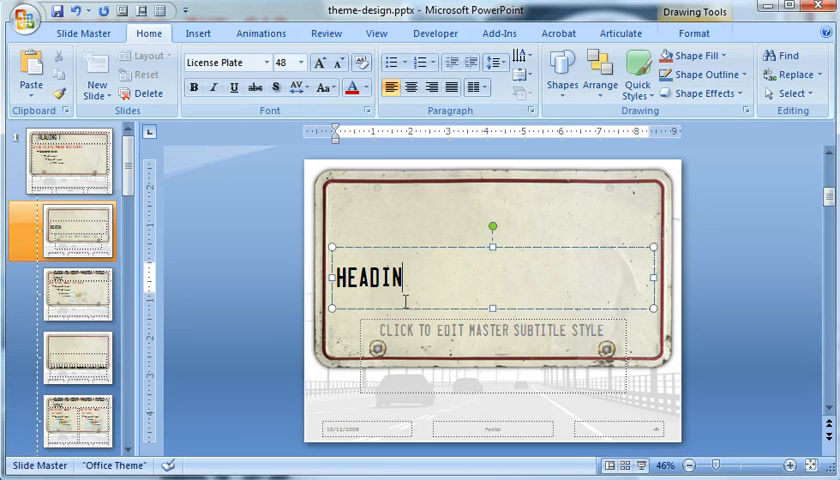
{"action": "type", "text": "G 1"}
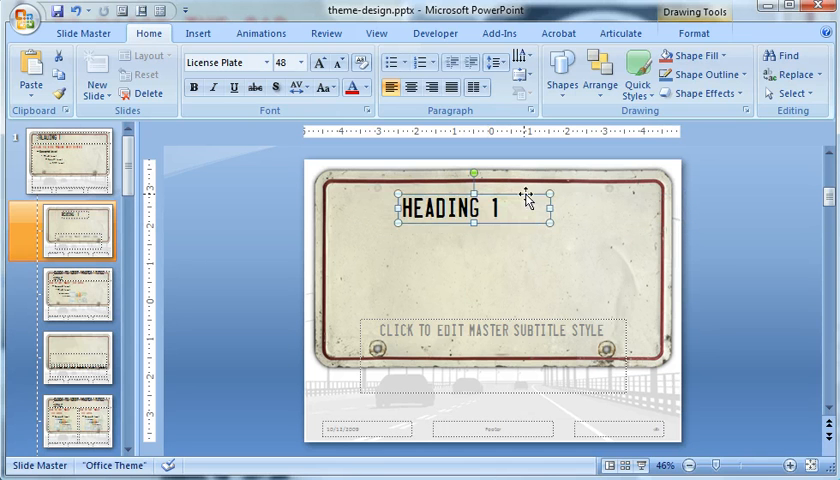
{"action": "mouse_move", "coordinate": [398, 196]}
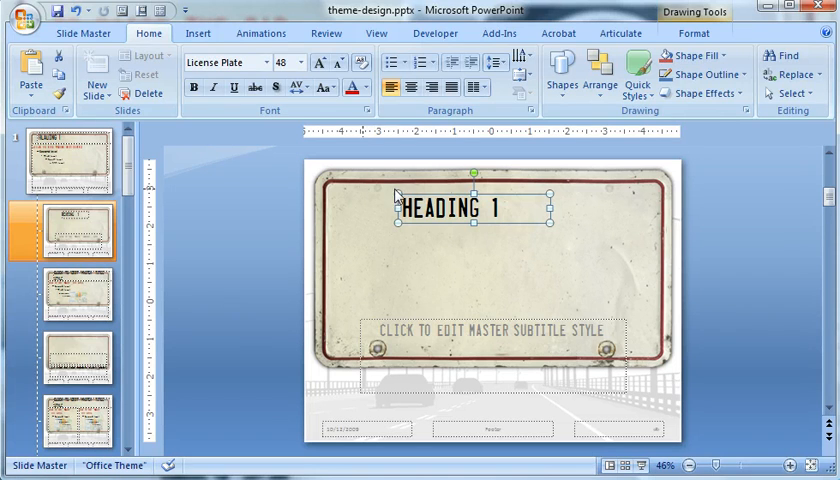
Insert the STEP 03 graphic from file onto the layout beside the heading.
{"action": "left_click", "coordinate": [198, 32]}
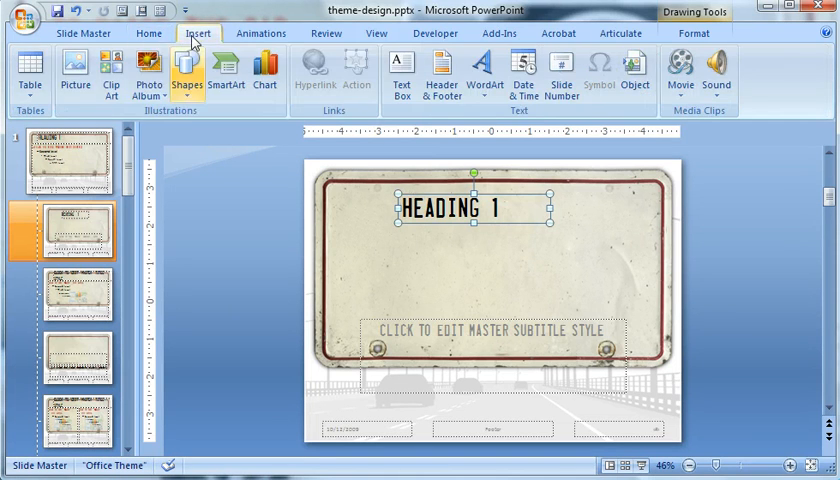
{"action": "left_click", "coordinate": [74, 70]}
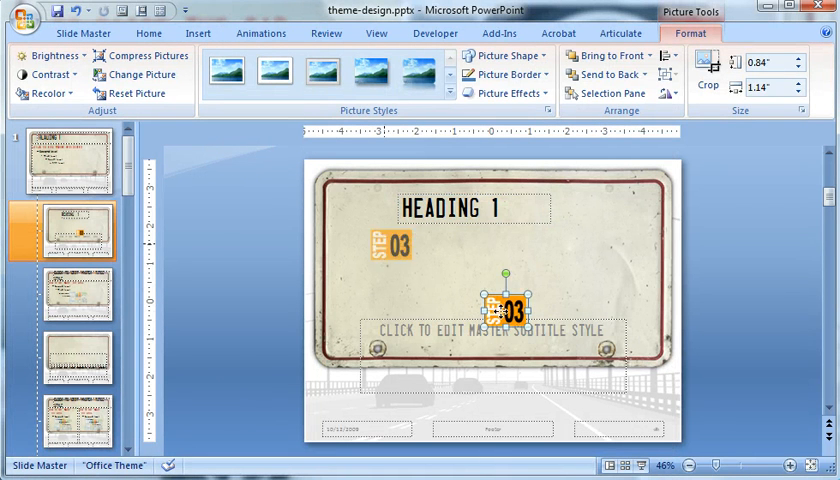
{"action": "left_click", "coordinate": [792, 464]}
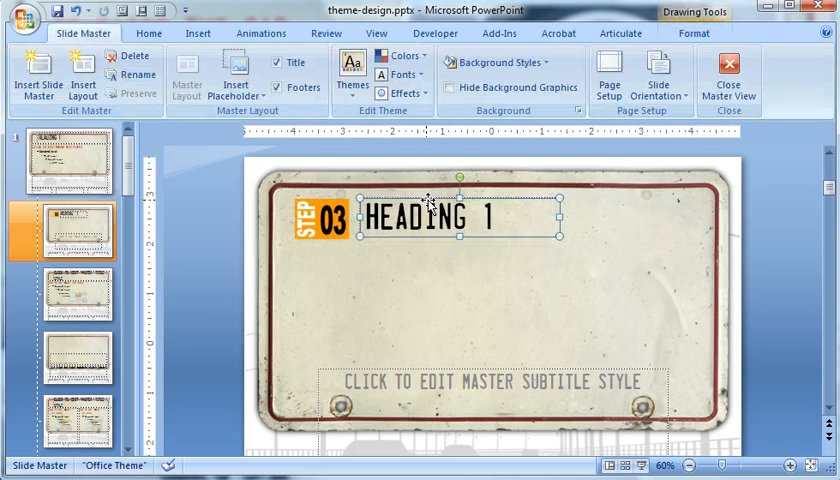
{"action": "mouse_move", "coordinate": [344, 236]}
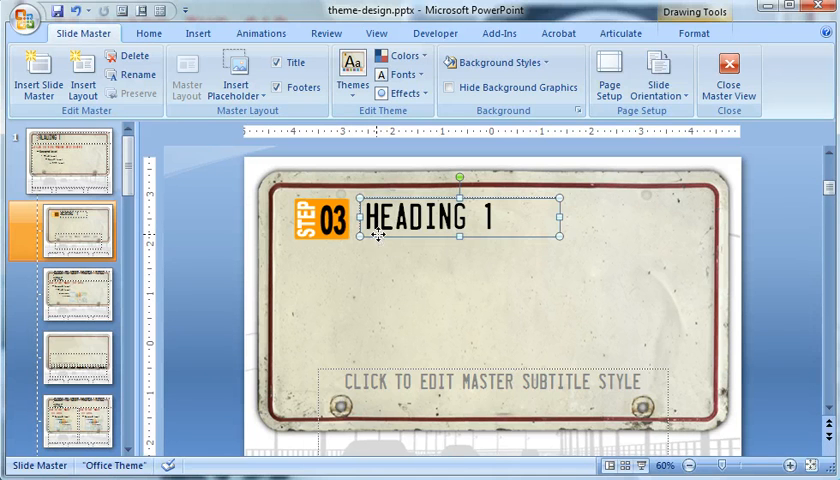
{"action": "left_click", "coordinate": [316, 222]}
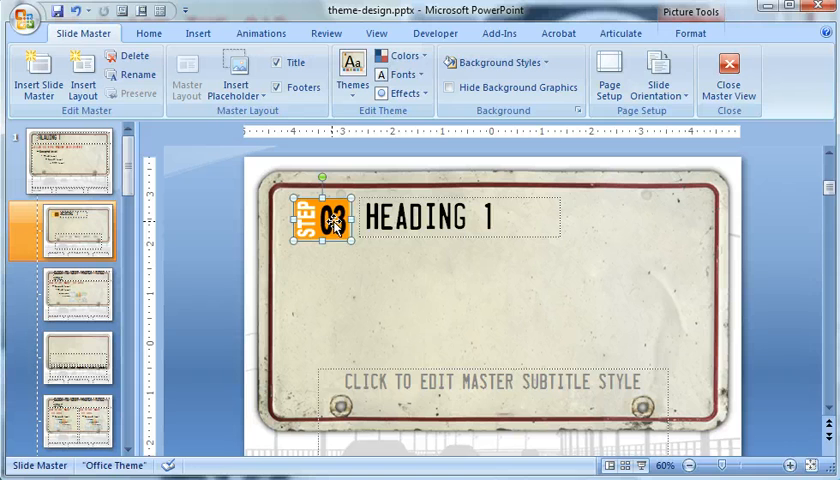
{"action": "left_click", "coordinate": [336, 258]}
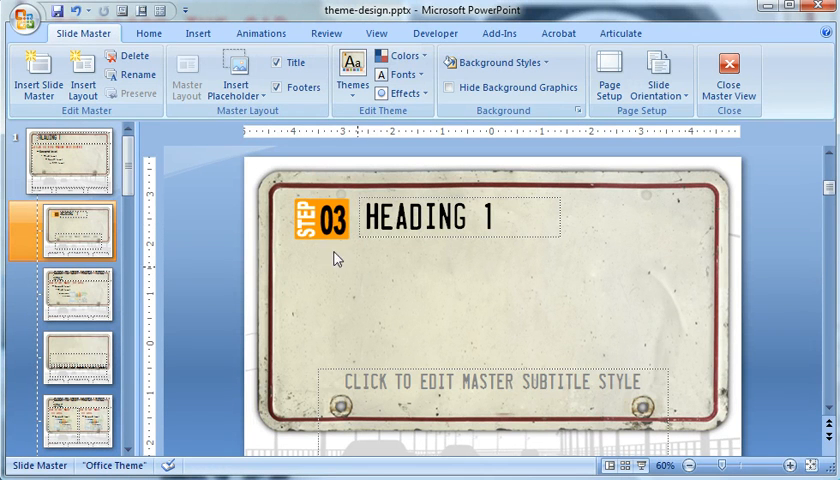
Draw a picture placeholder over the STEP 03 graphic left of HEADING 1.
{"action": "left_click", "coordinate": [236, 76]}
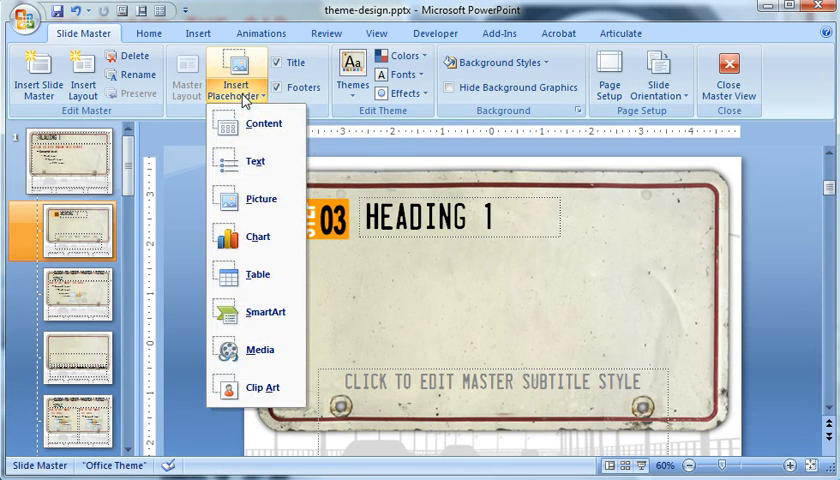
{"action": "left_click", "coordinate": [262, 122]}
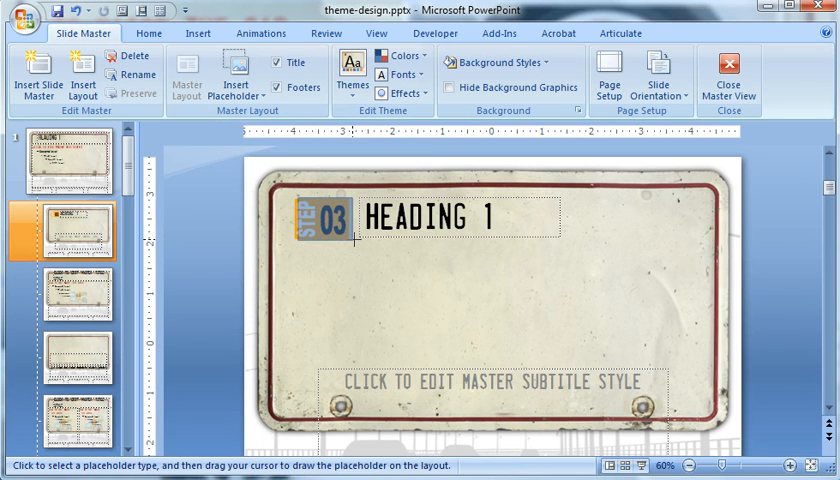
{"action": "left_click", "coordinate": [320, 220]}
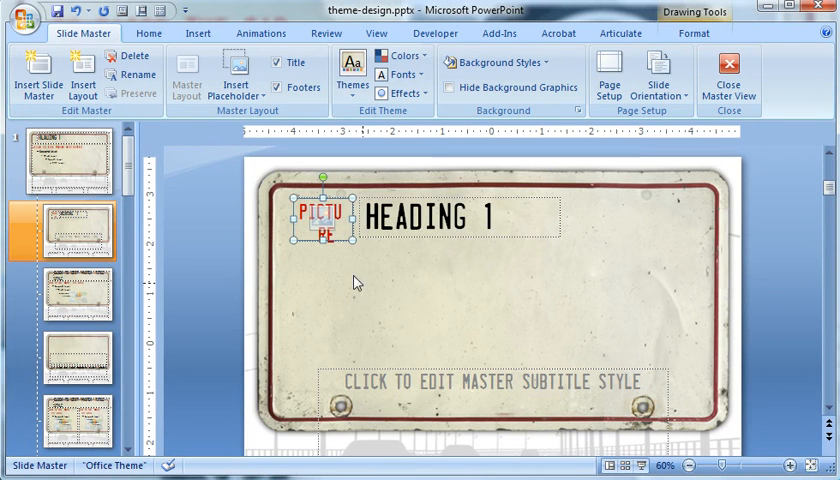
{"action": "mouse_move", "coordinate": [402, 260]}
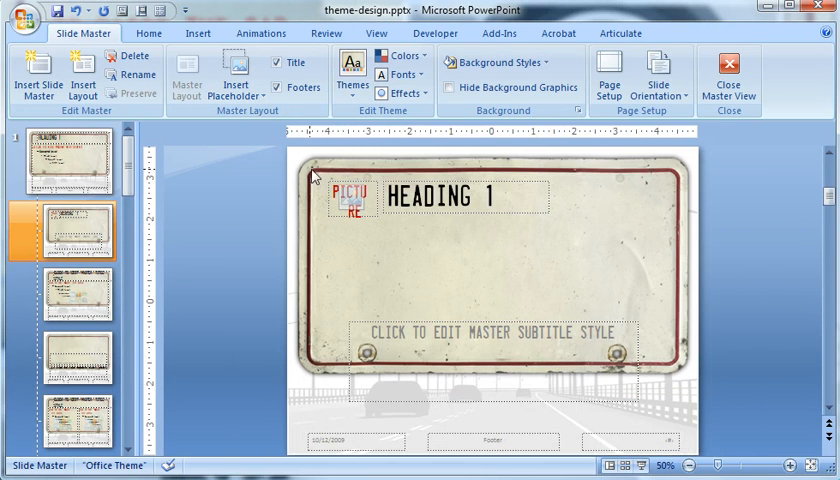
Draw a large picture placeholder bottom-left and a text placeholder under the heading.
{"action": "left_click", "coordinate": [238, 76]}
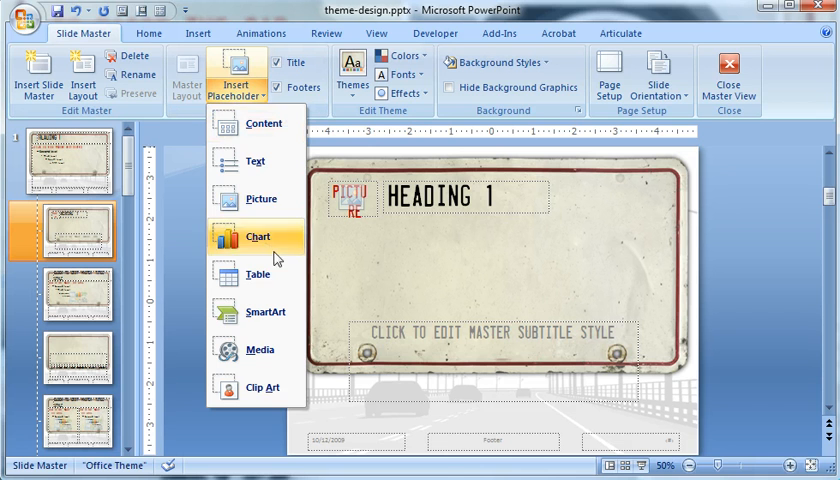
{"action": "left_click", "coordinate": [258, 236]}
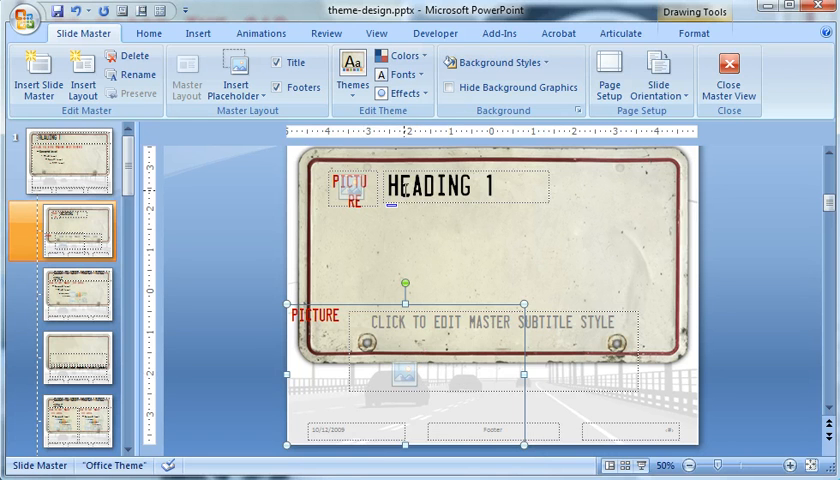
{"action": "left_click", "coordinate": [236, 72]}
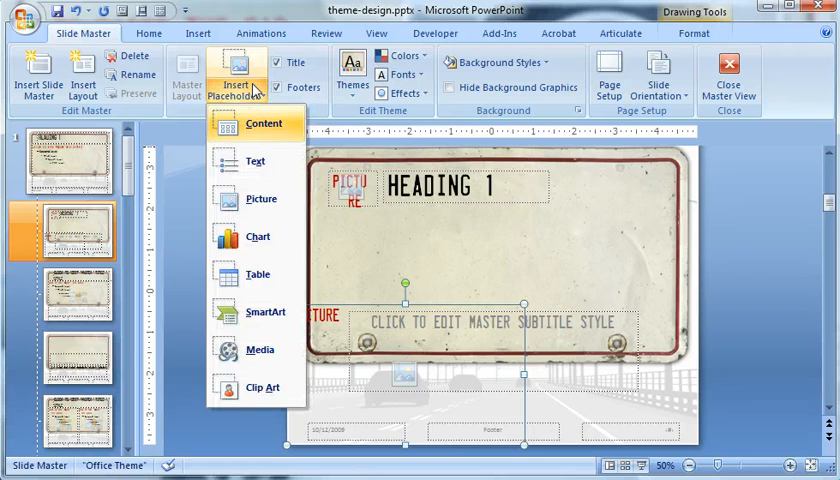
{"action": "left_click", "coordinate": [262, 122]}
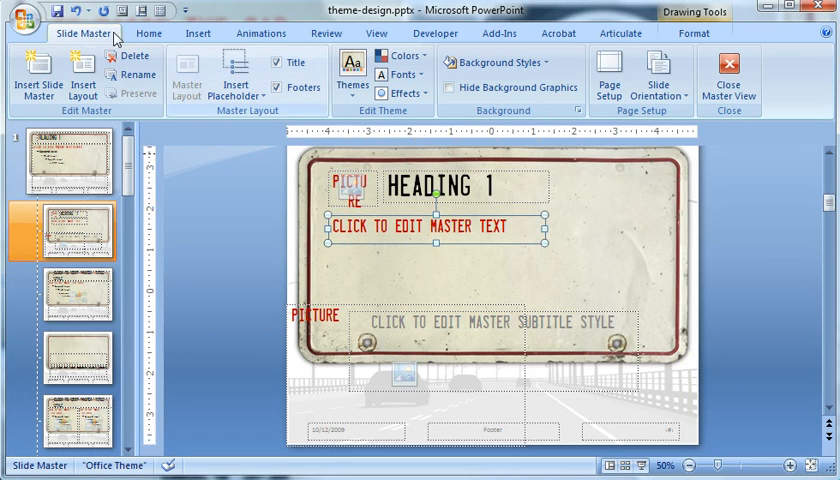
Replace the text placeholder's prompt with SUBHEADING.
{"action": "left_click", "coordinate": [300, 62]}
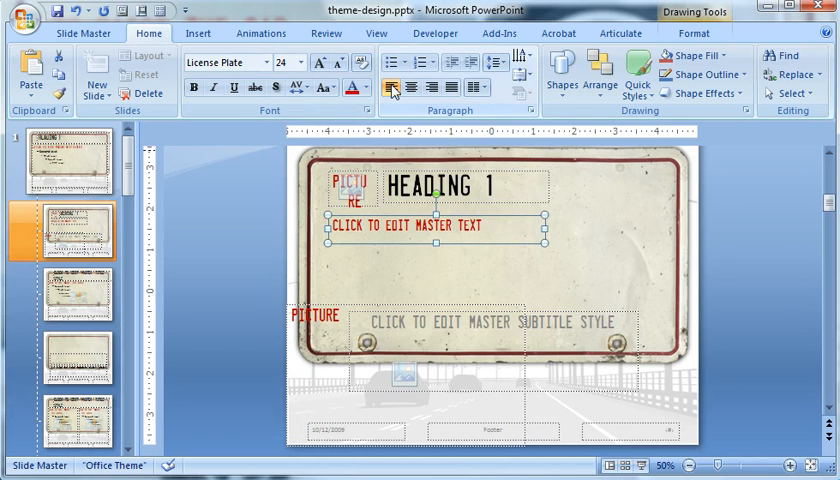
{"action": "left_click", "coordinate": [250, 216]}
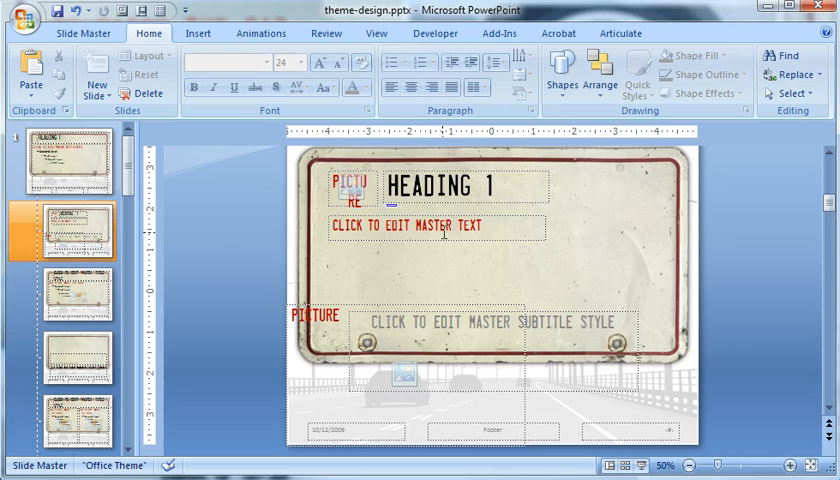
{"action": "left_click", "coordinate": [430, 226]}
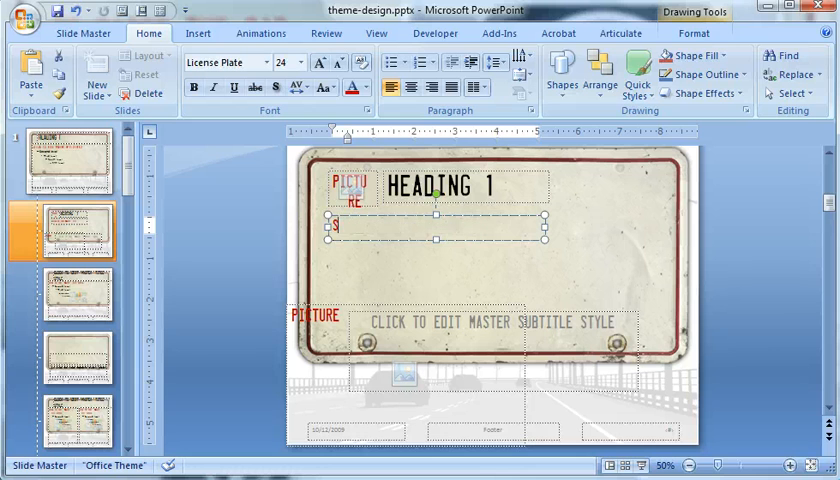
{"action": "type", "text": "SUBHEADING"}
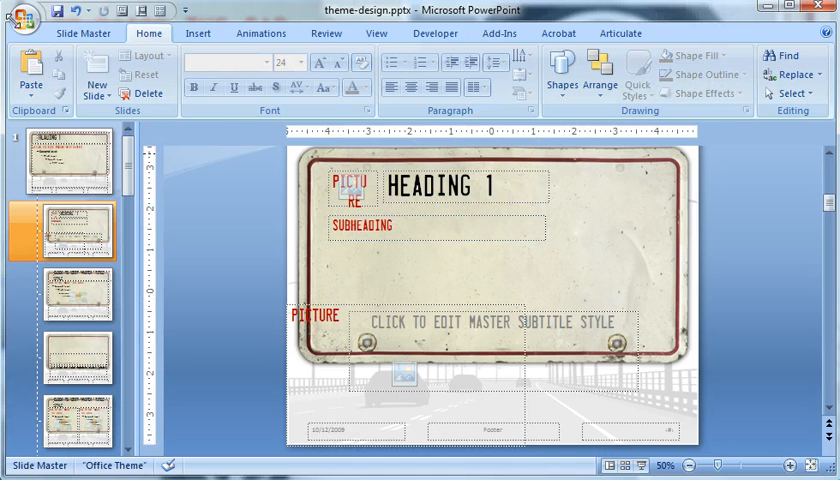
{"action": "left_click", "coordinate": [72, 32]}
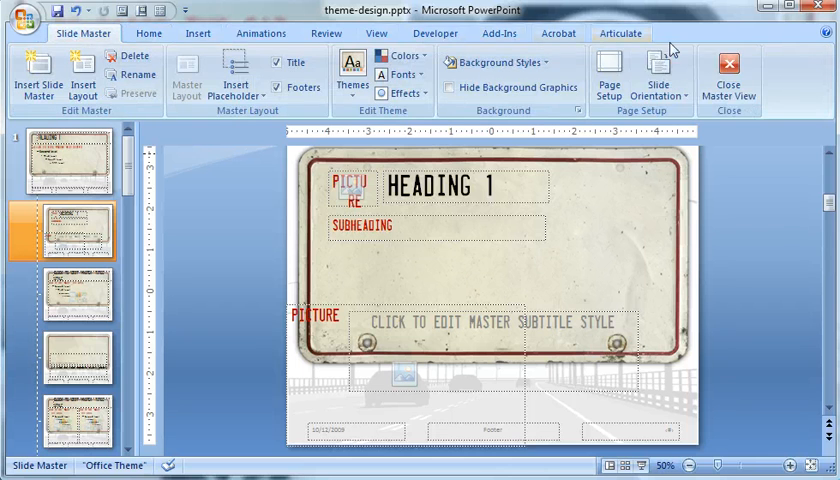
Close master view and apply the custom layout to slide 2.
{"action": "left_click", "coordinate": [728, 76]}
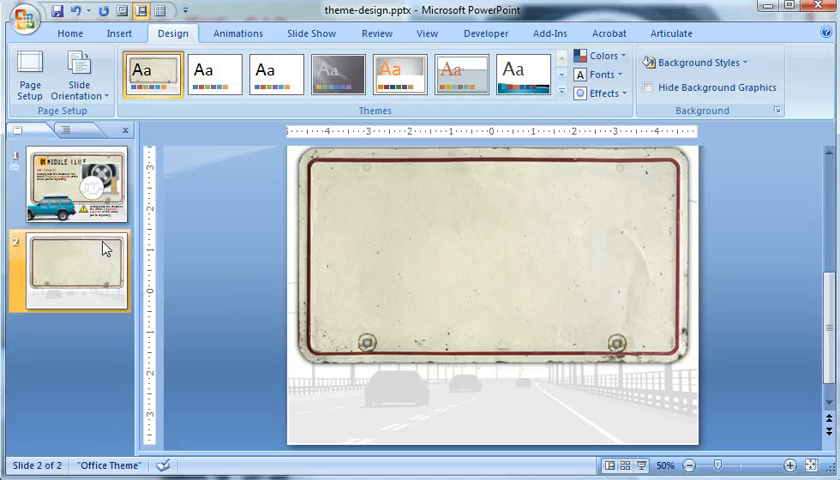
{"action": "right_click", "coordinate": [70, 270]}
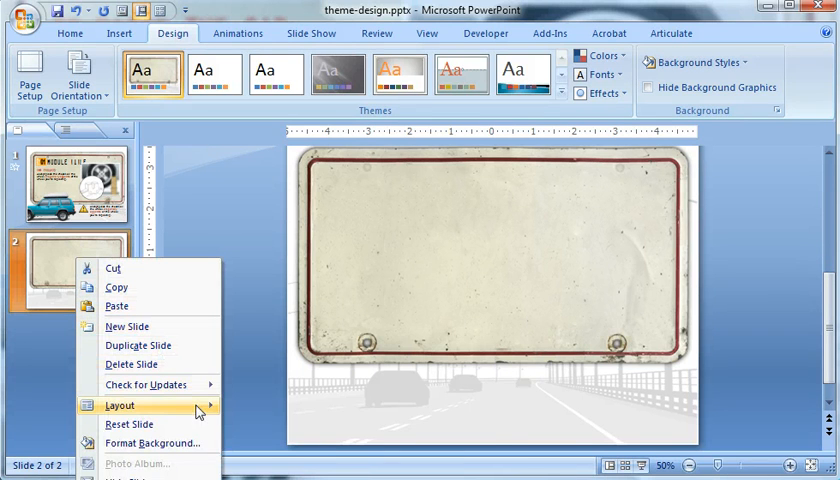
{"action": "left_click", "coordinate": [120, 404]}
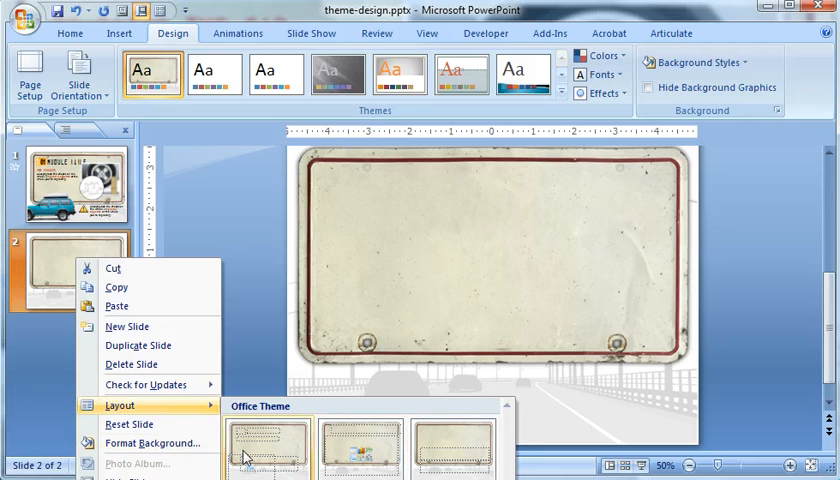
{"action": "left_click", "coordinate": [268, 444]}
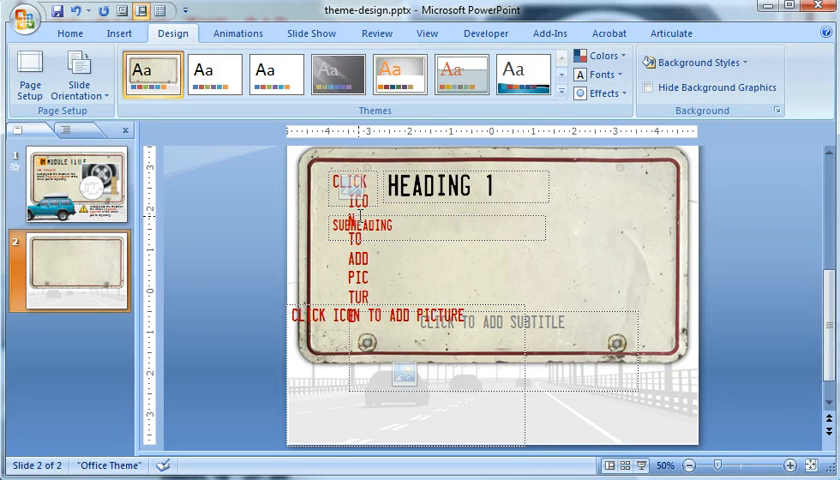
{"action": "mouse_move", "coordinate": [548, 166]}
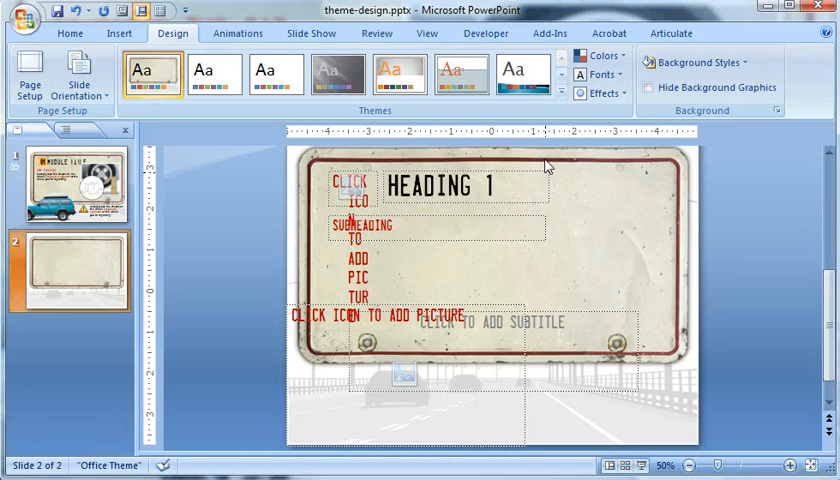
{"action": "mouse_move", "coordinate": [576, 126]}
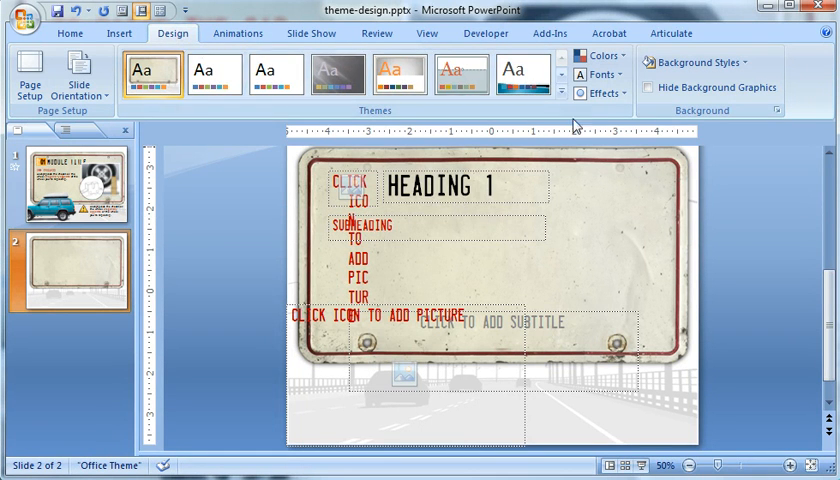
Save the current design as a theme named 'Custom theme Example'.
{"action": "left_click", "coordinate": [560, 96]}
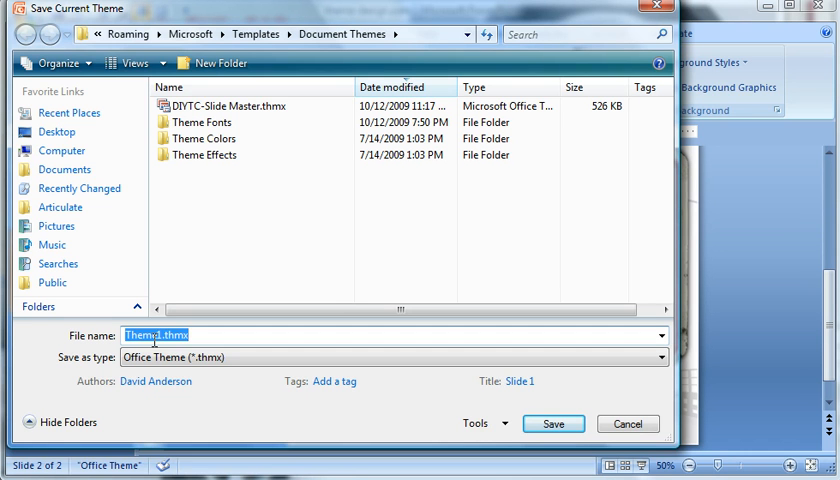
{"action": "type", "text": "Custom th"}
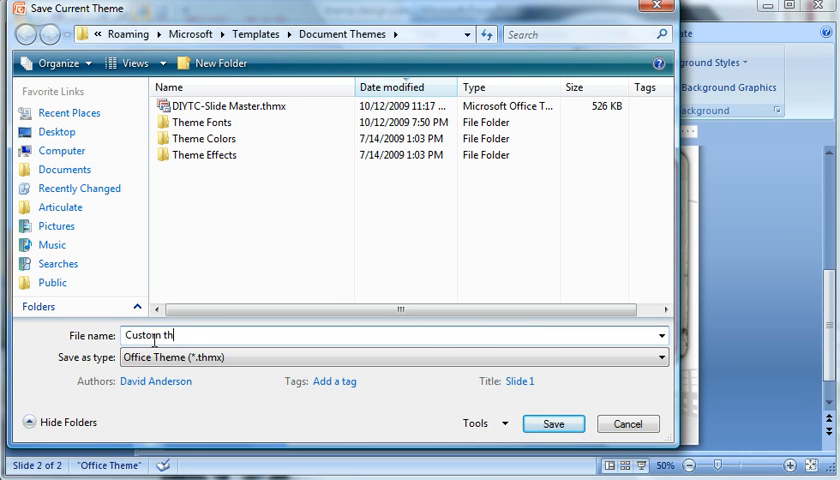
{"action": "type", "text": "eme Exa"}
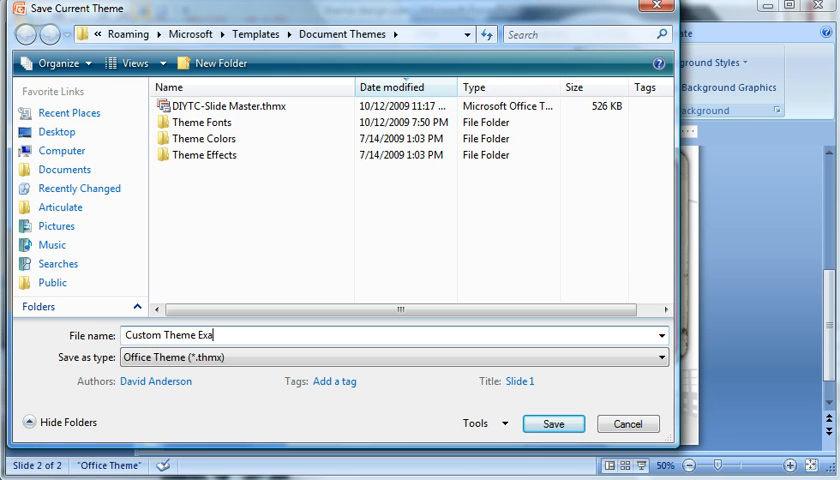
{"action": "type", "text": "mple"}
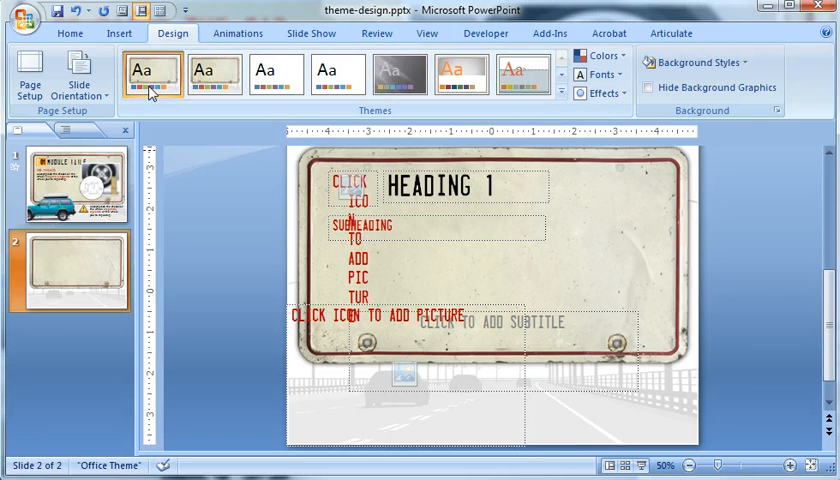
Apply the Apex built-in theme, then expand the Themes gallery showing the saved custom theme.
{"action": "left_click", "coordinate": [398, 74]}
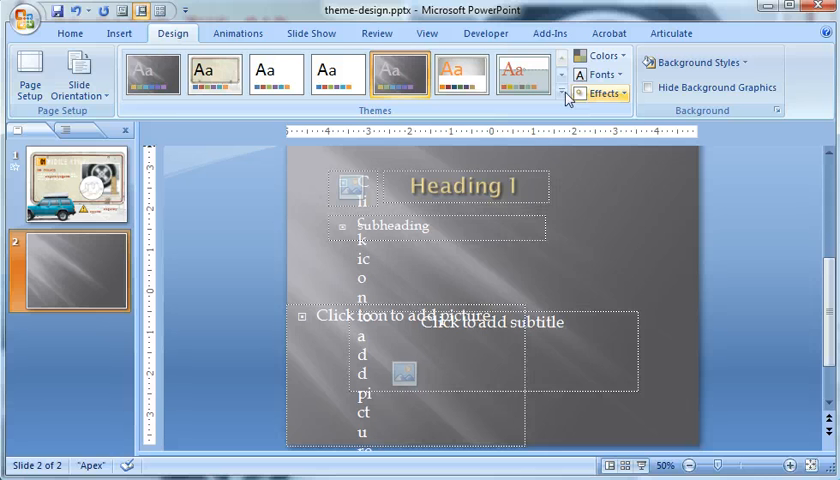
{"action": "left_click", "coordinate": [560, 92]}
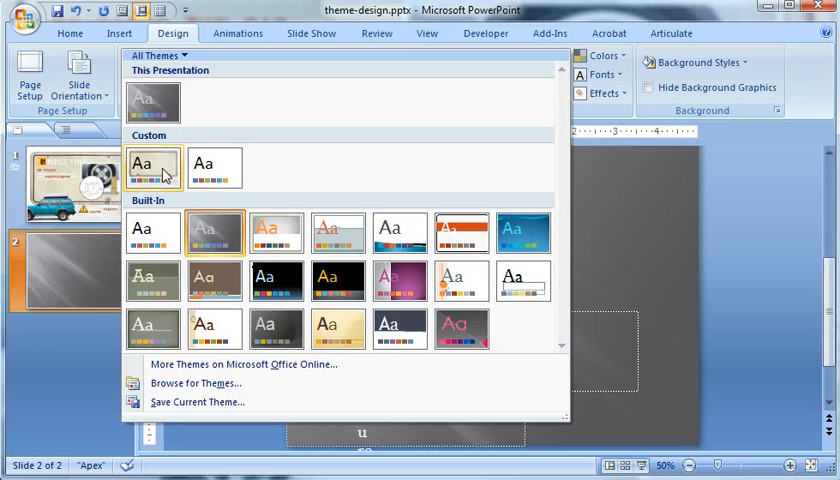